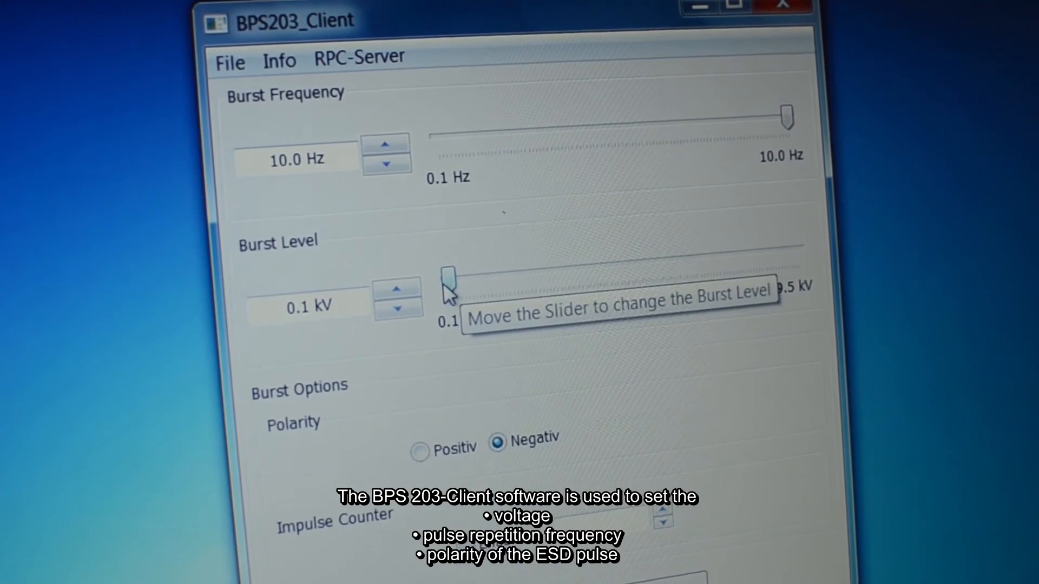
# Set the burst level to 2.7 kV and select positive polarity.
pyautogui.click(382, 258)
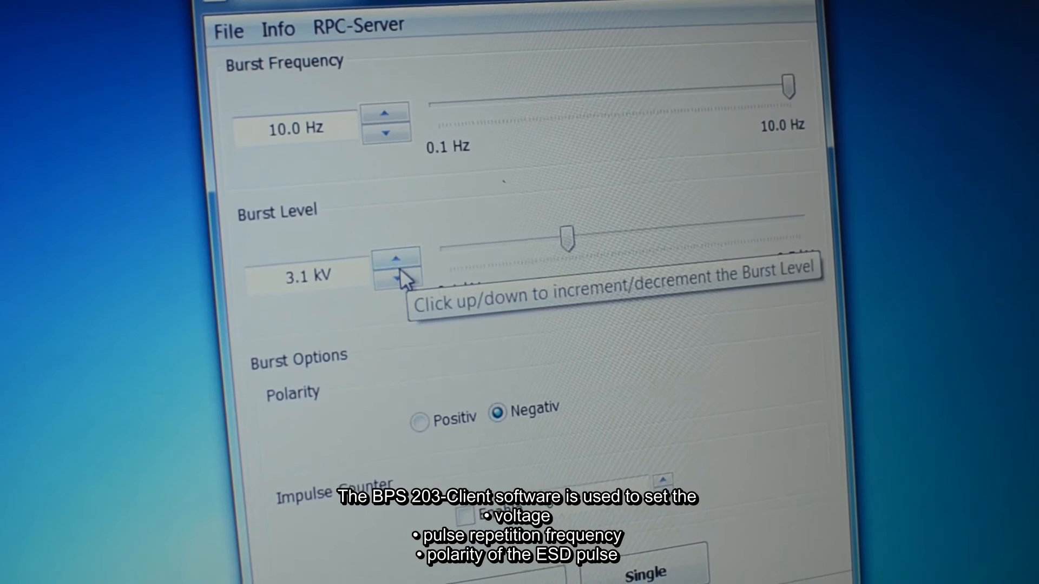
pyautogui.click(396, 286)
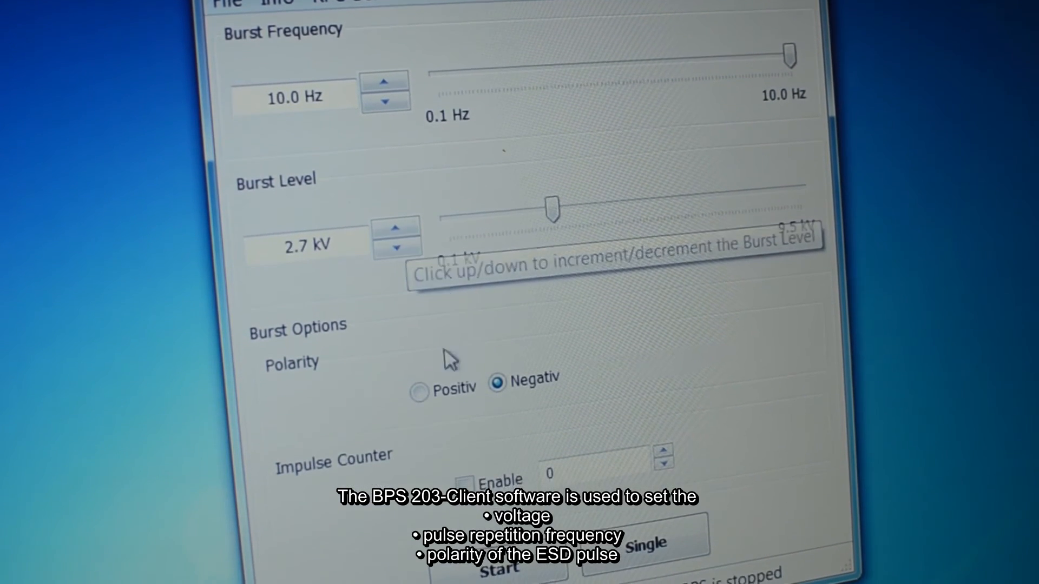
pyautogui.click(420, 375)
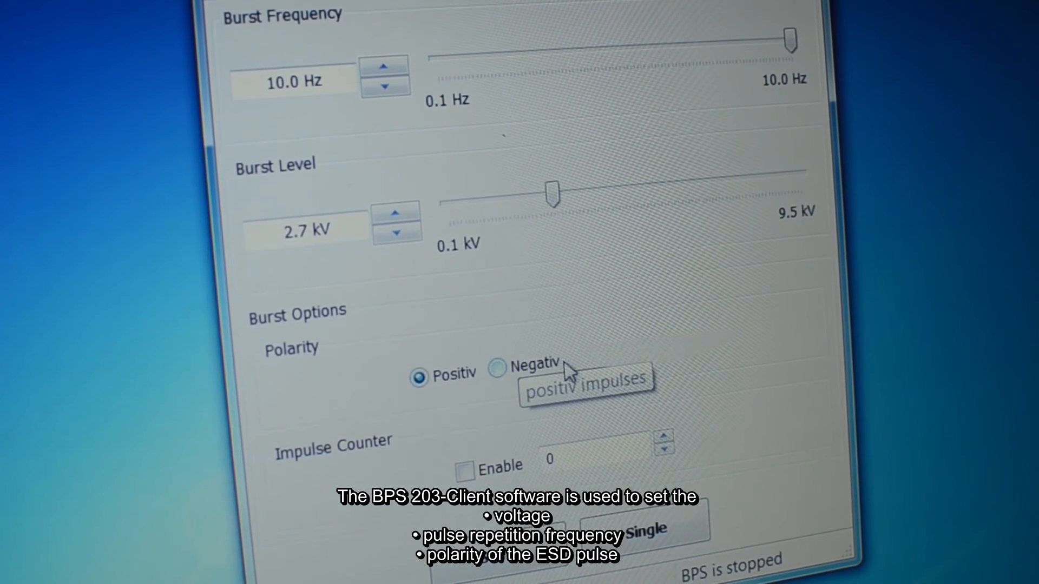
# Reselect the Positiv polarity radio button after clicking elsewhere in Burst Options.
pyautogui.click(496, 383)
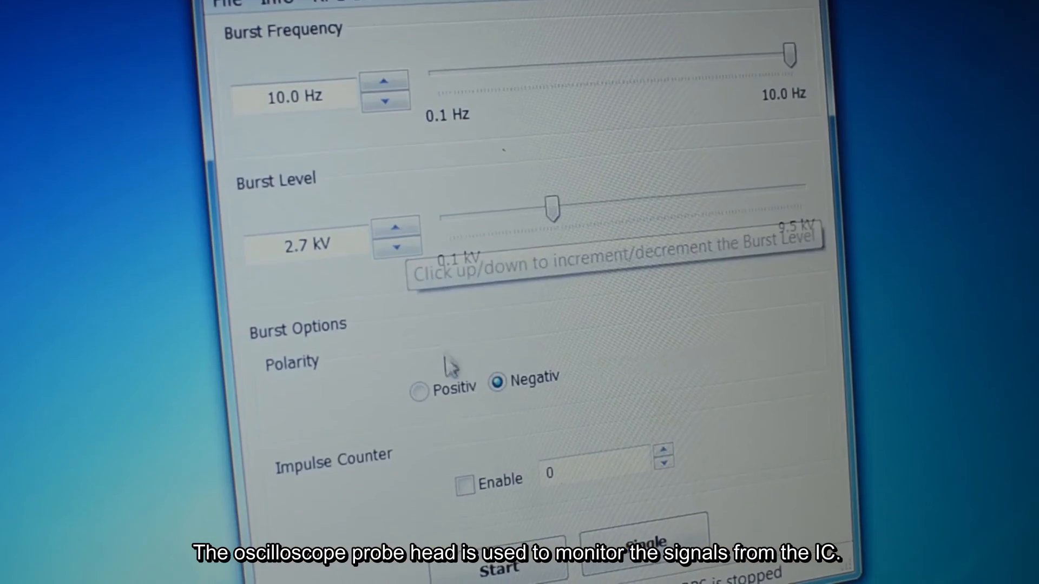
pyautogui.click(419, 383)
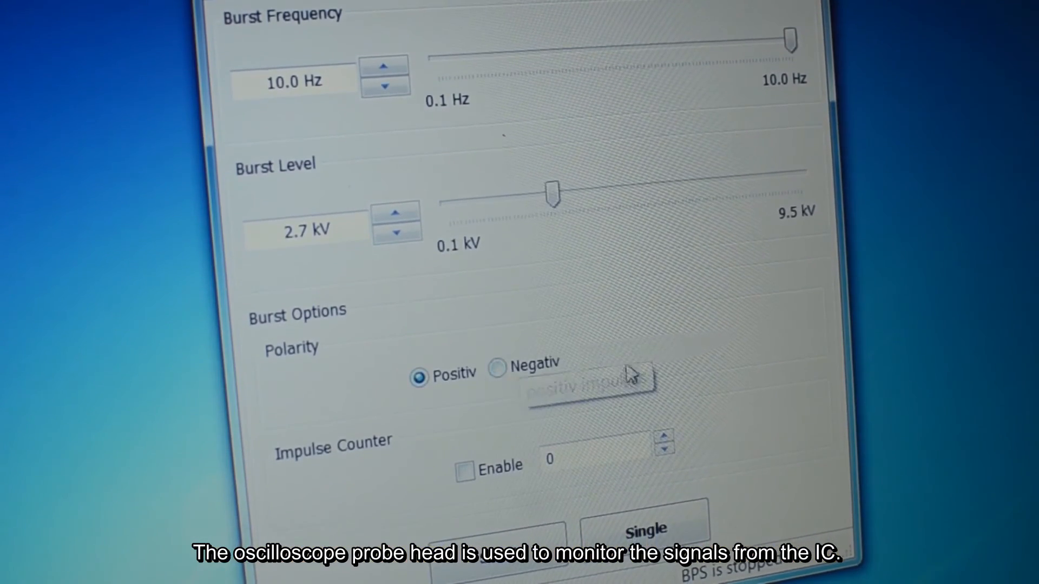